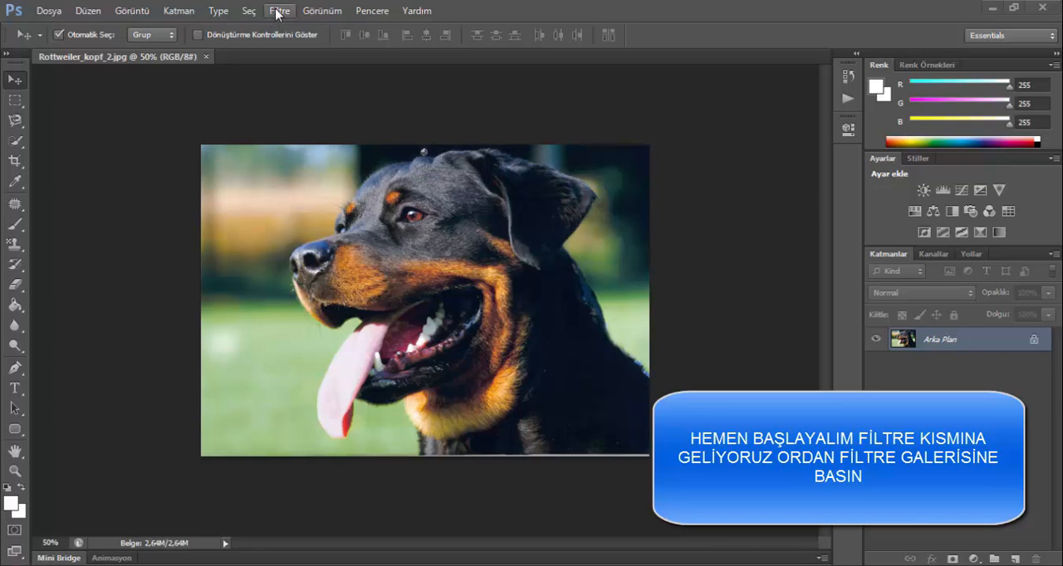
Preview Poster Edges in the Filter Gallery with edge thickness 10, intensity 10, posterization 2.
left_click(279, 11)
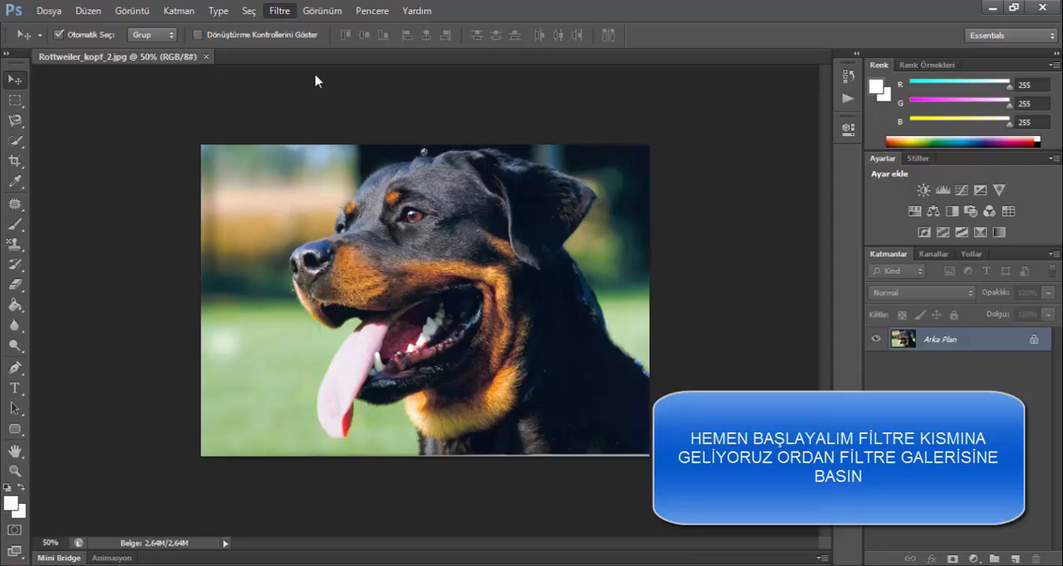
left_click(279, 11)
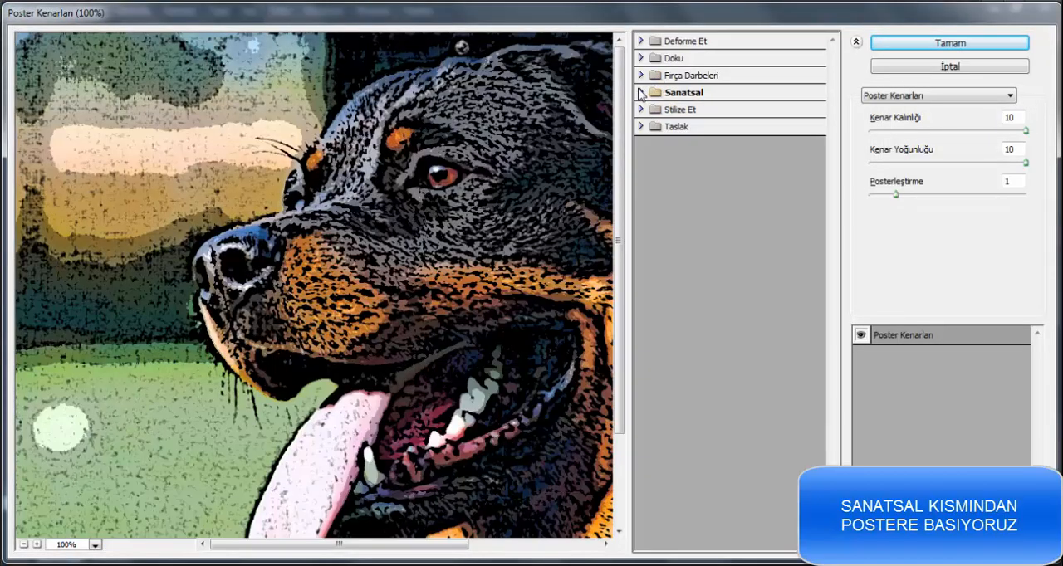
left_click(861, 334)
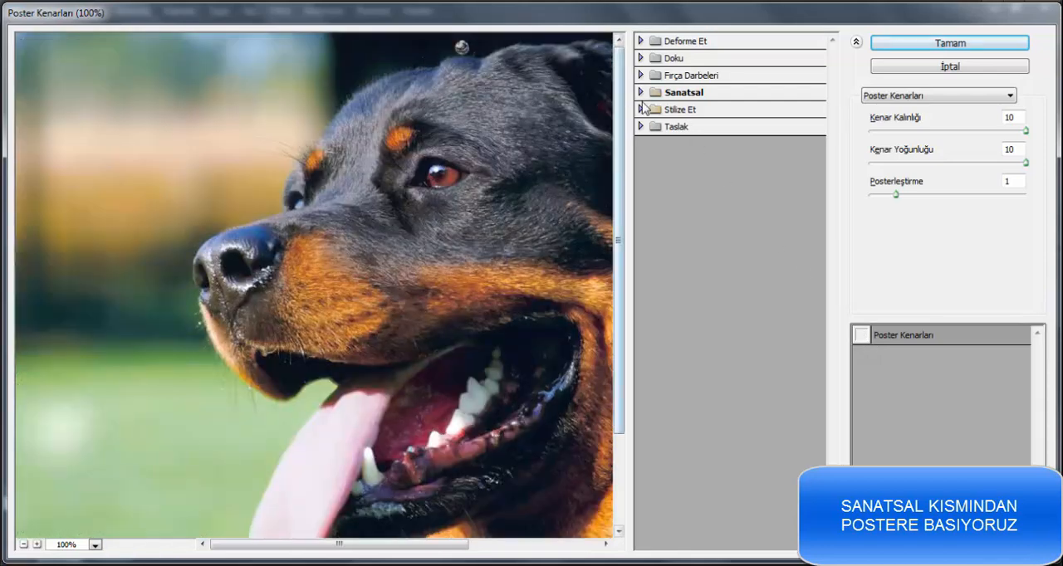
left_click(684, 92)
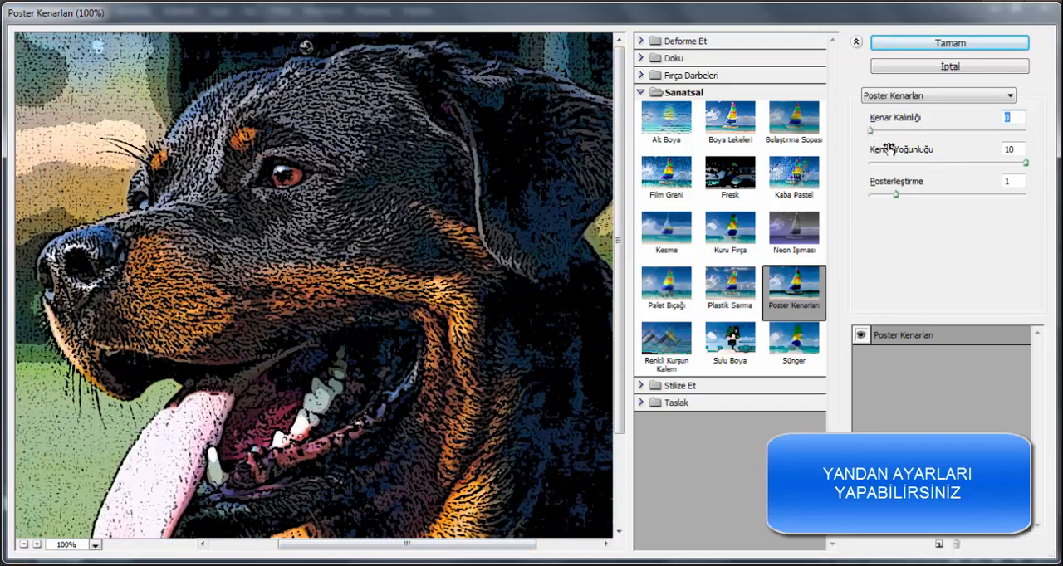
left_click_drag(870, 130, 1026, 131)
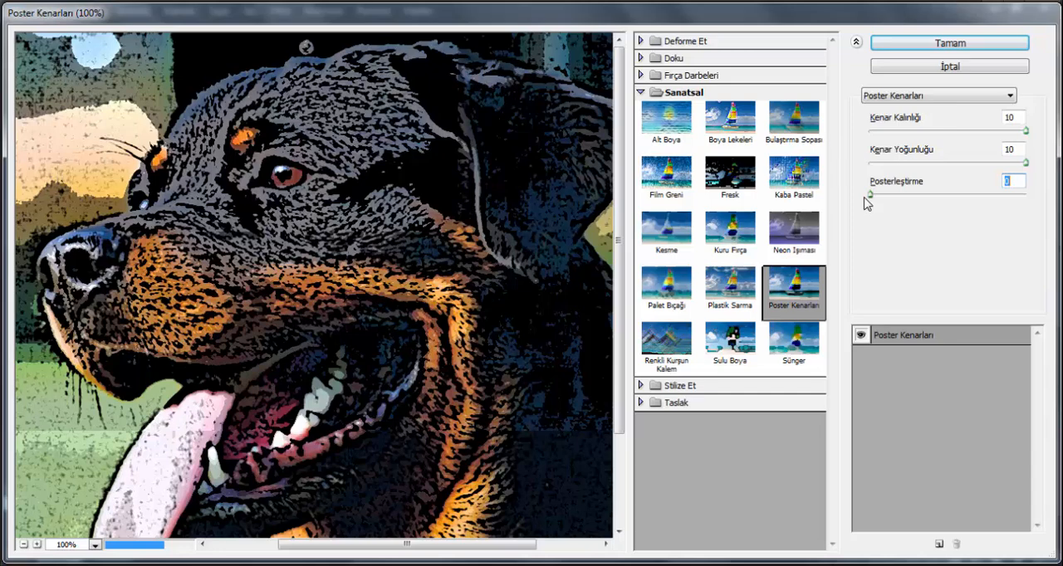
left_click_drag(870, 194, 897, 194)
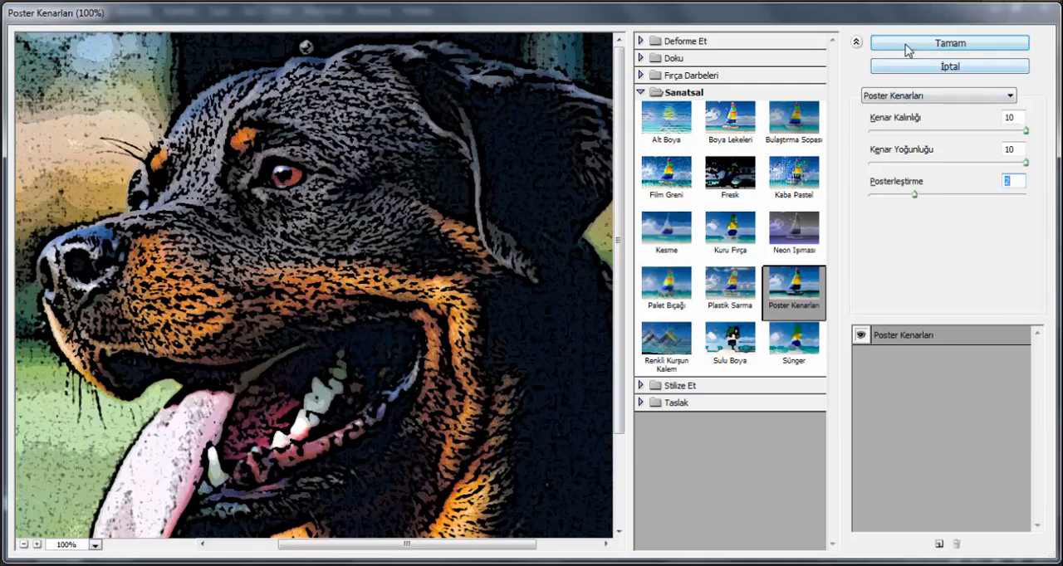
Apply Poster Edges, then place GTA_V_Logo_Transparent in the photo's bottom-right corner.
left_click(949, 42)
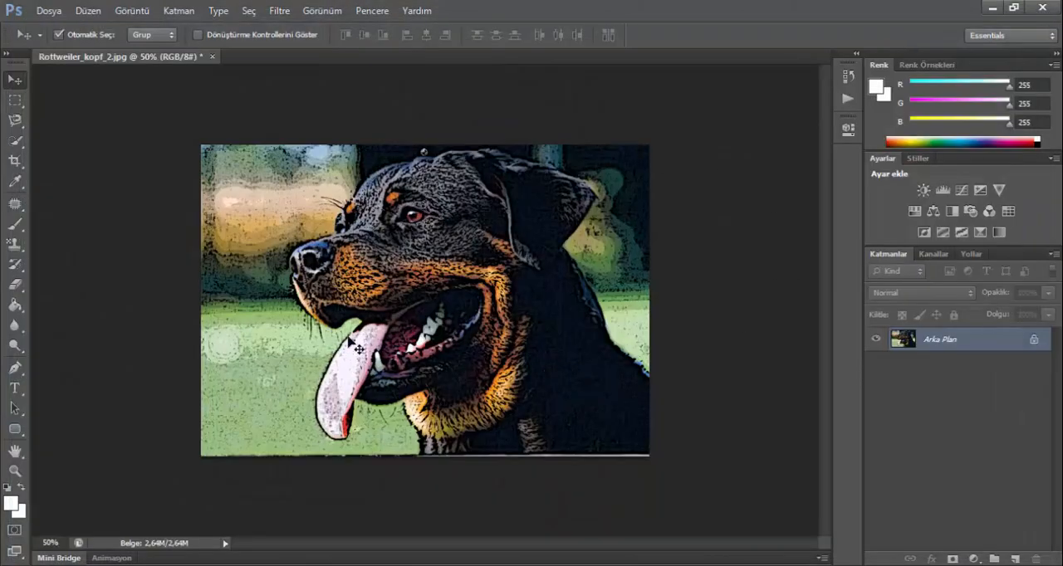
left_click(49, 11)
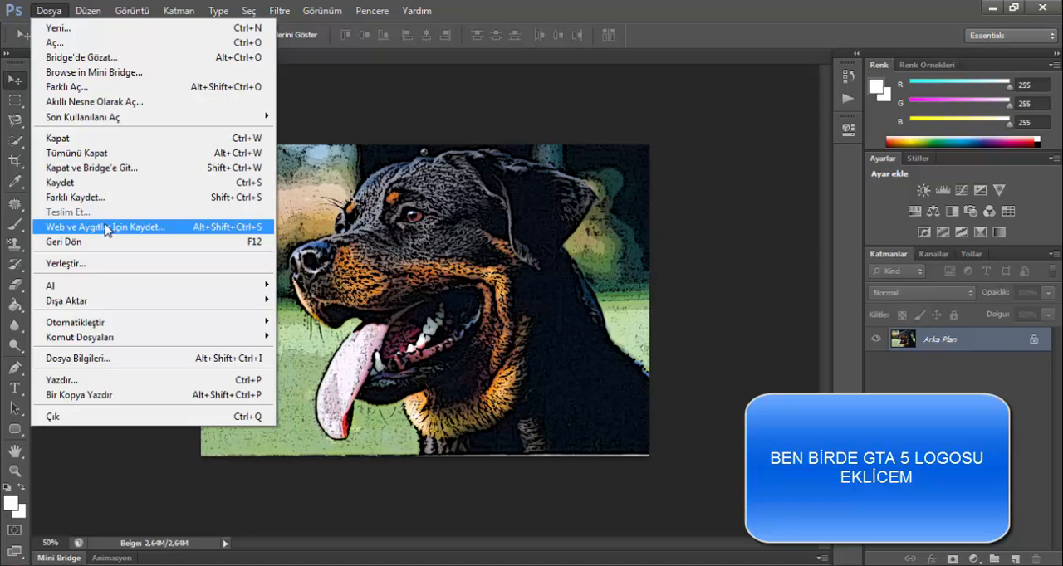
left_click(65, 263)
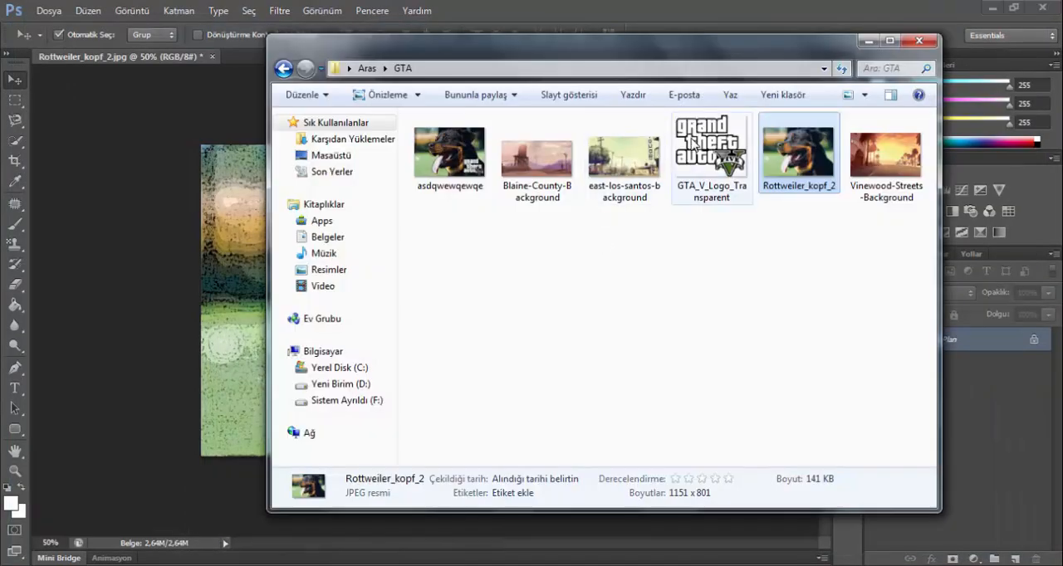
left_click(710, 156)
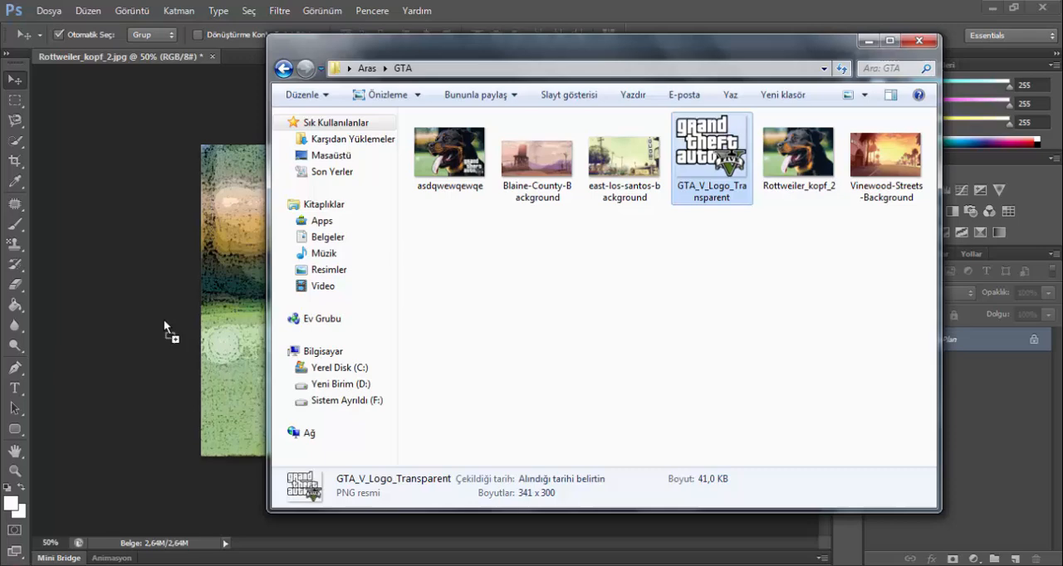
left_click(919, 41)
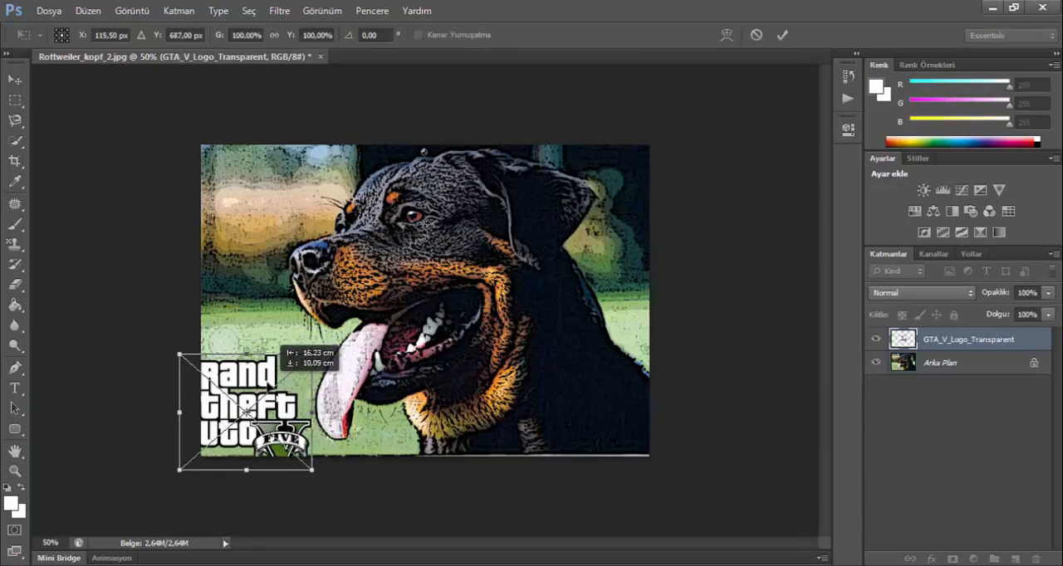
left_click_drag(246, 407, 583, 397)
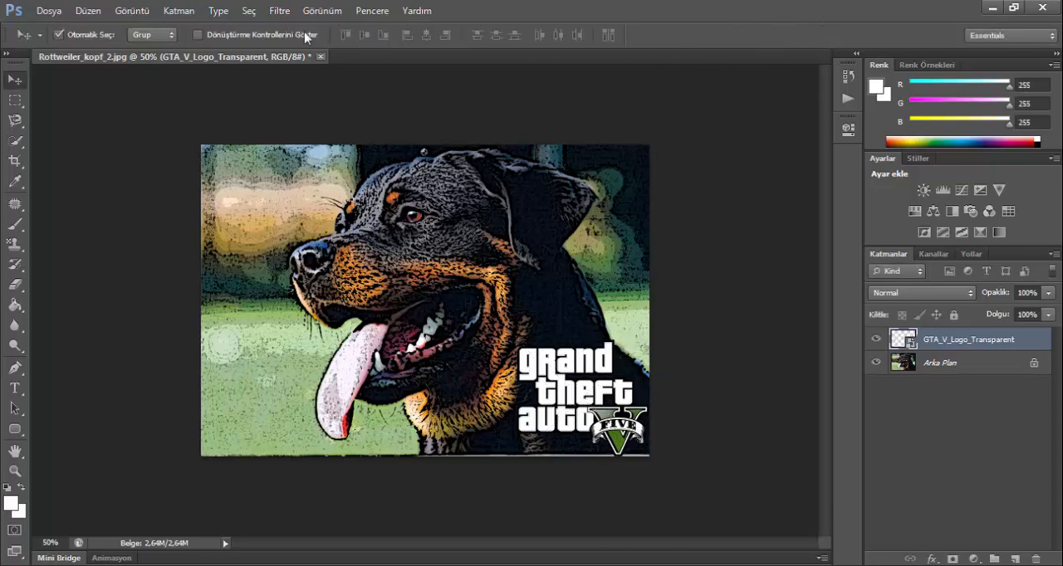
Apply Poster Edges with higher posterization to the GTA V logo layer.
left_click(279, 10)
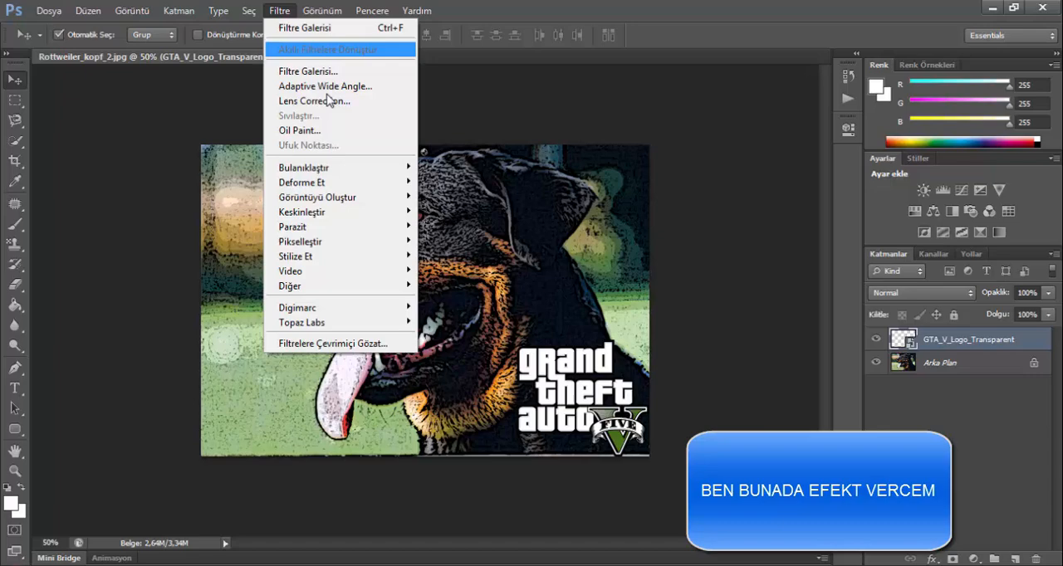
left_click(308, 70)
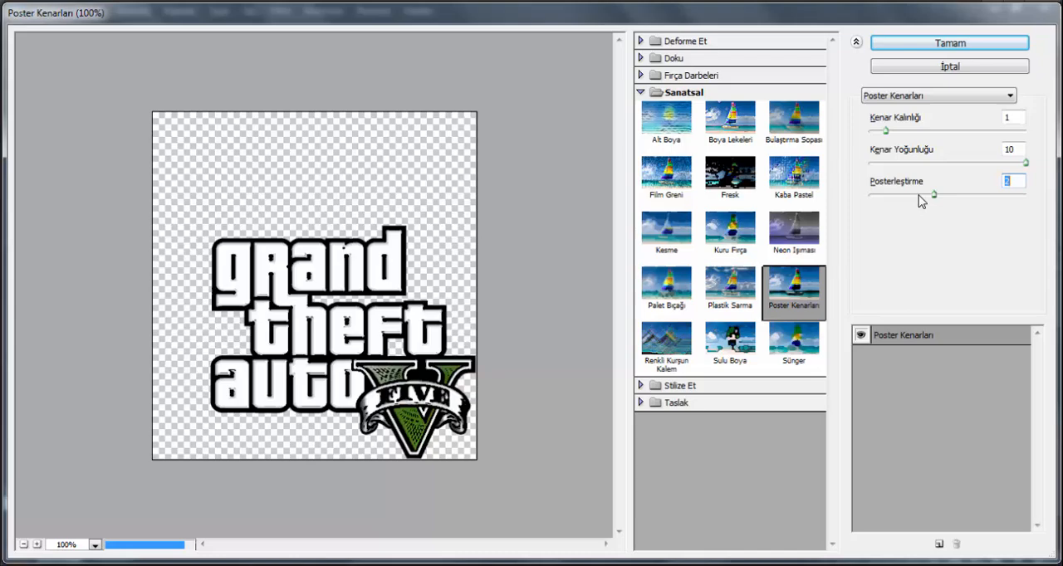
left_click_drag(932, 194, 1011, 194)
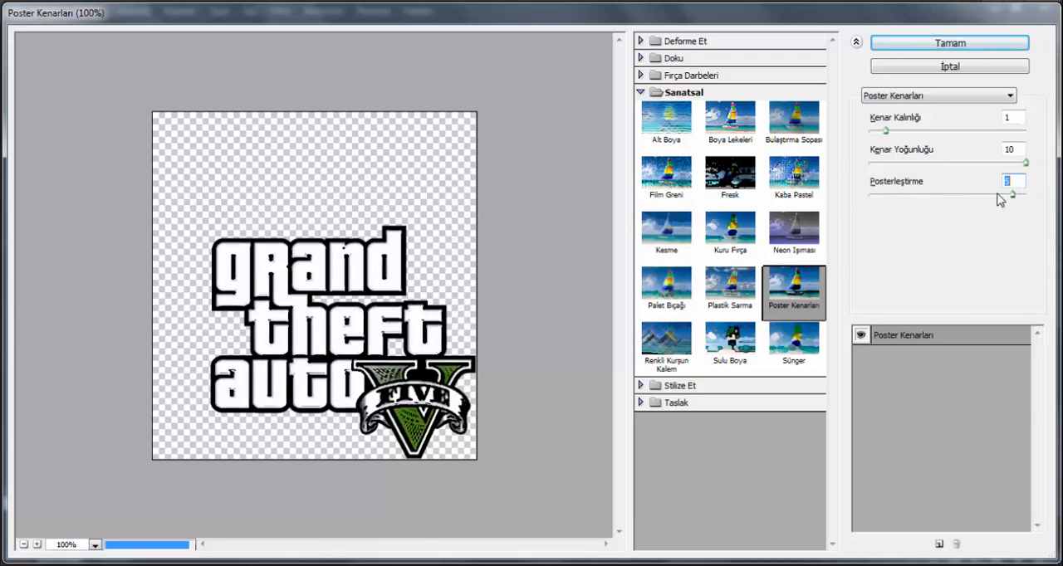
left_click(949, 42)
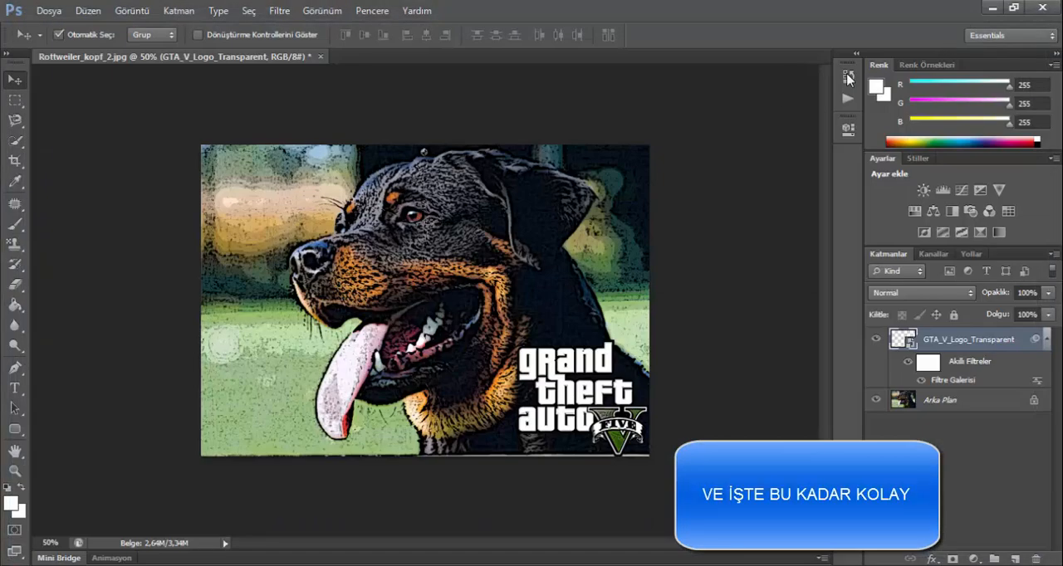